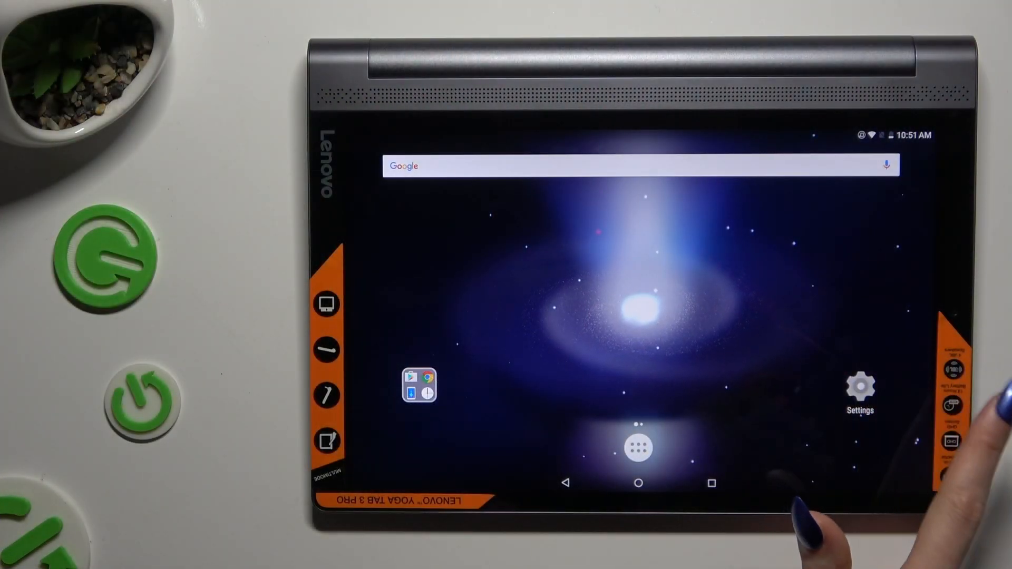
# Go from the home screen into Settings, Sound & notification page.
pyautogui.click(860, 386)
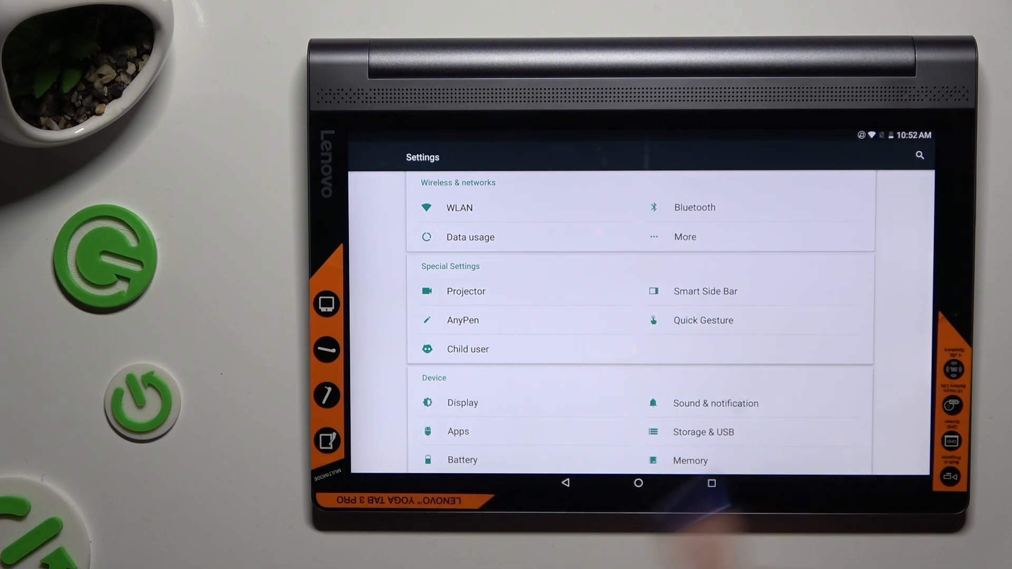
pyautogui.click(715, 403)
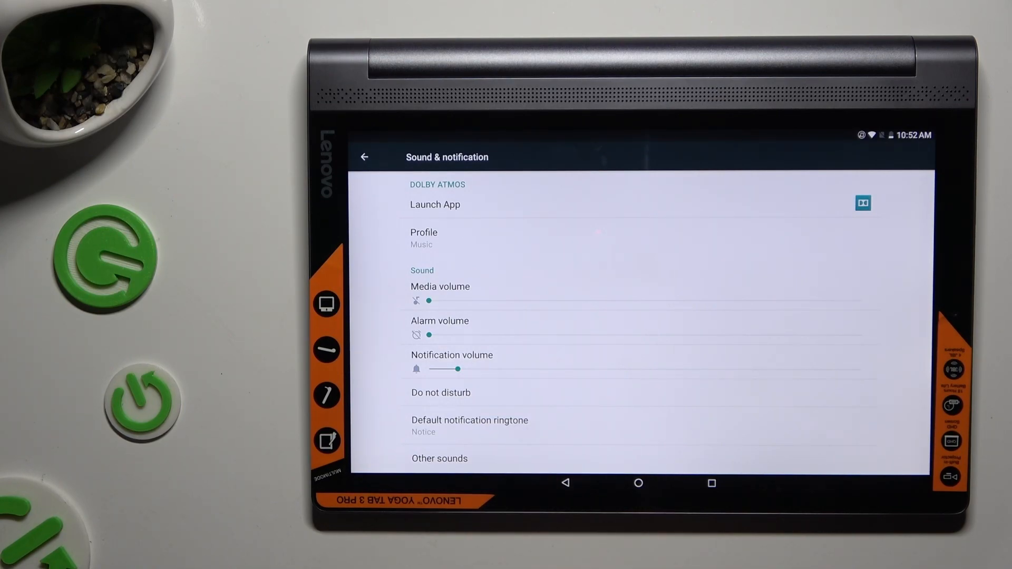
# Lower Notification volume to vibrate-only and enter the Other sounds page.
pyautogui.moveTo(443, 369); pyautogui.dragTo(429, 369)
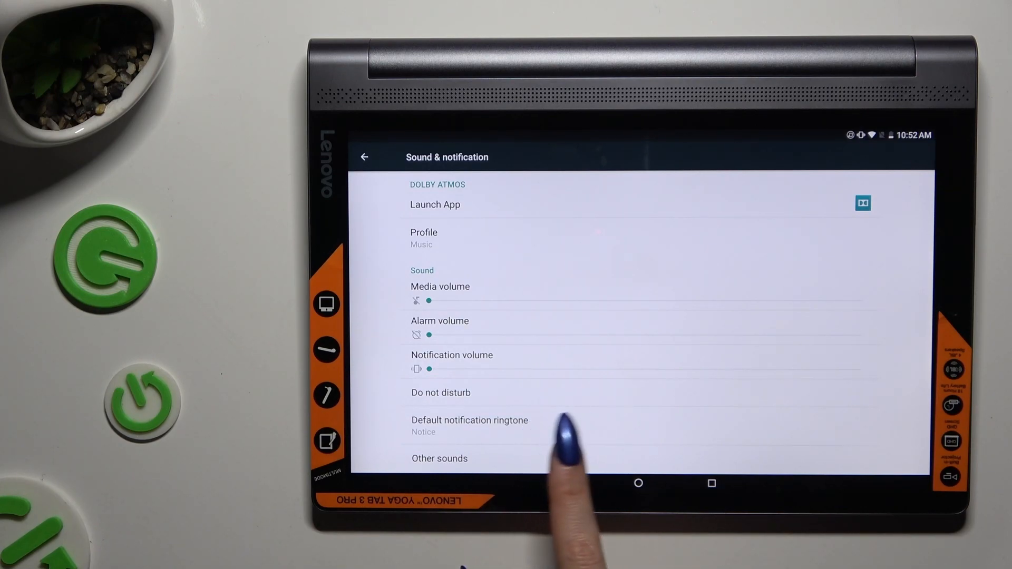
pyautogui.click(439, 458)
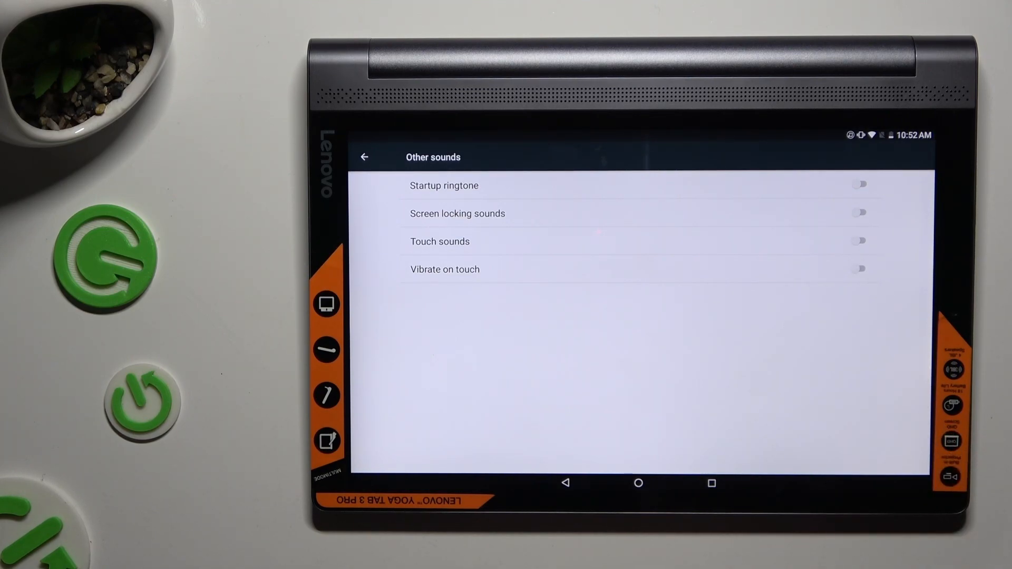
# Toggle the Vibrate on touch switch and return to Sound & notification.
pyautogui.click(858, 269)
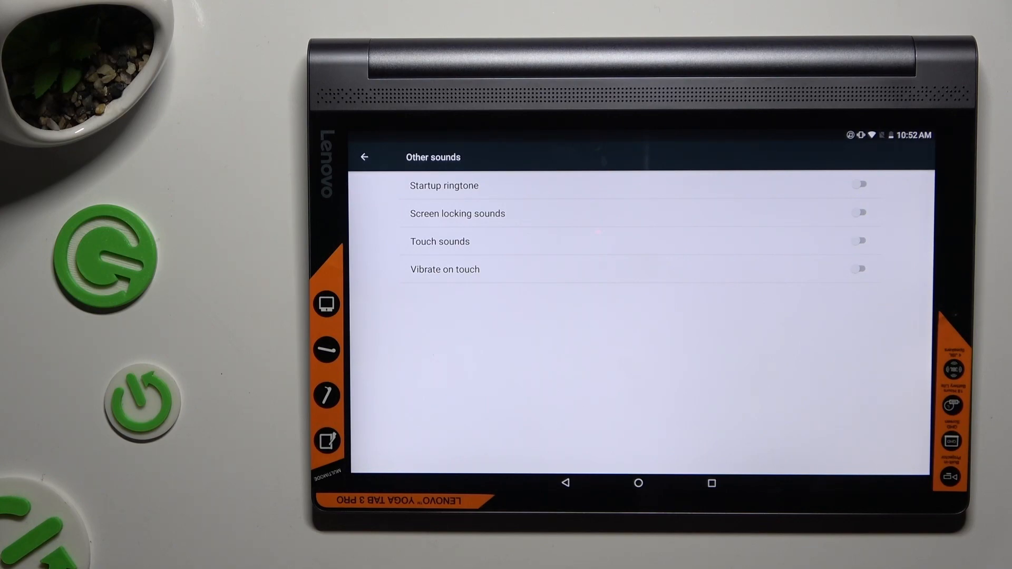
pyautogui.click(363, 157)
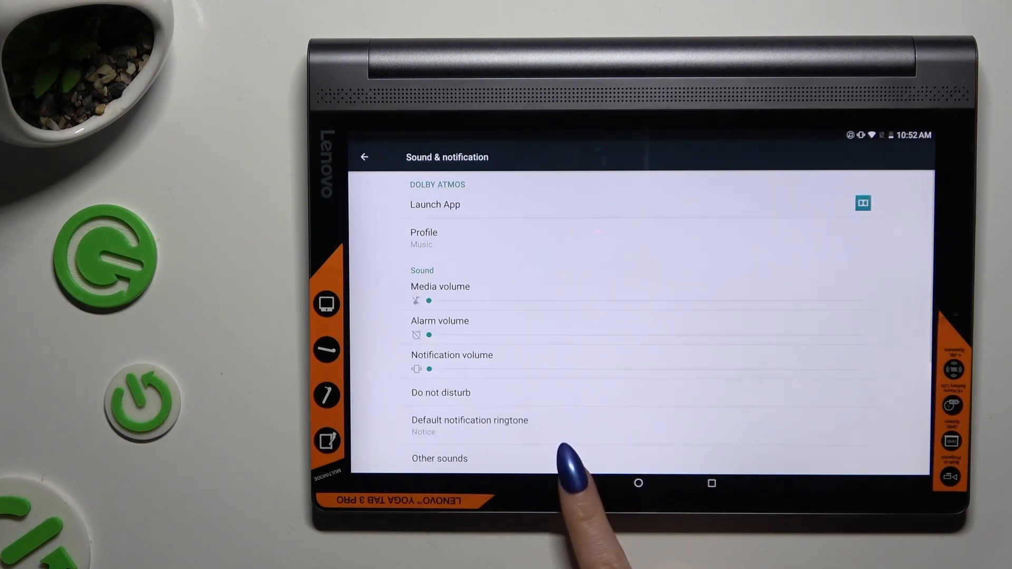